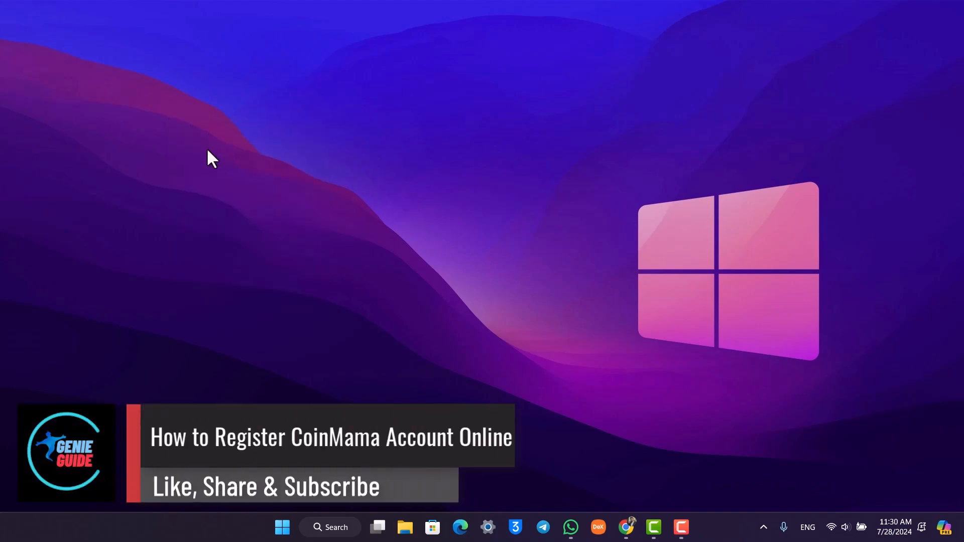
{"action": "mouse_move", "coordinate": [626, 528]}
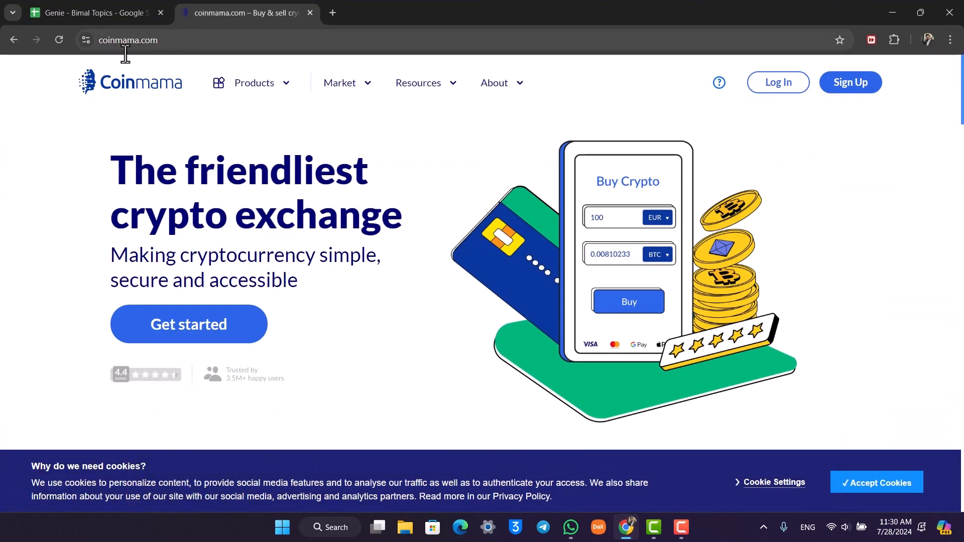
{"action": "mouse_move", "coordinate": [762, 151]}
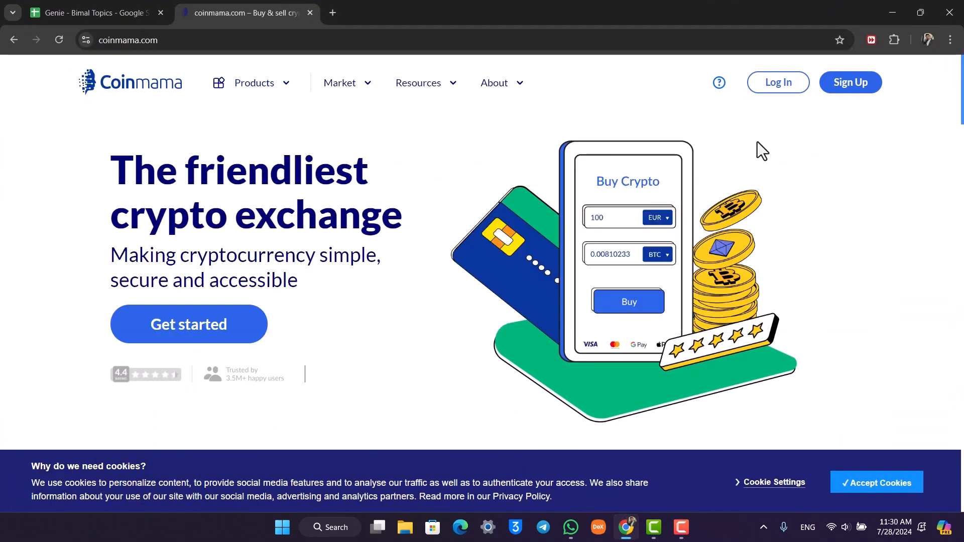
Start the sign-up flow from the Coinmama homepage header
{"action": "left_click", "coordinate": [851, 83]}
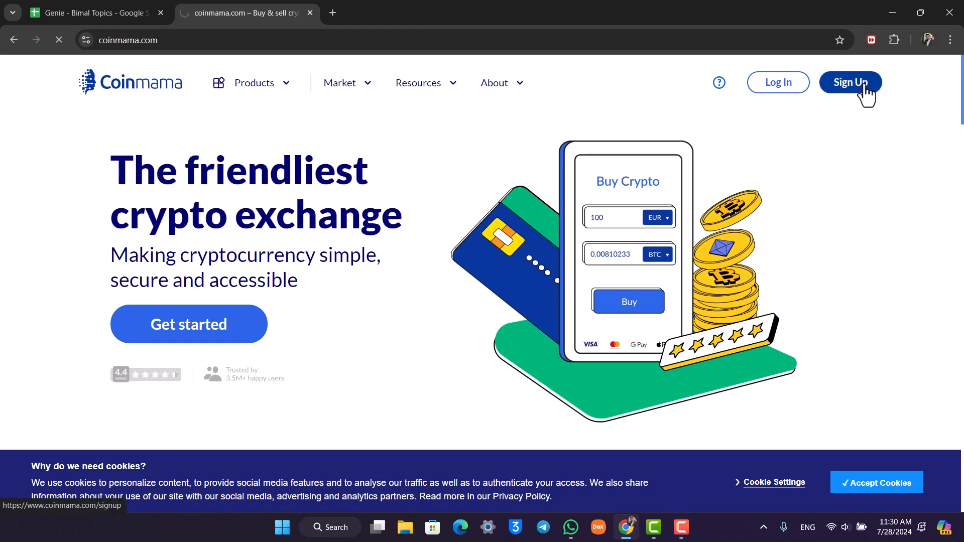
{"action": "left_click", "coordinate": [851, 83]}
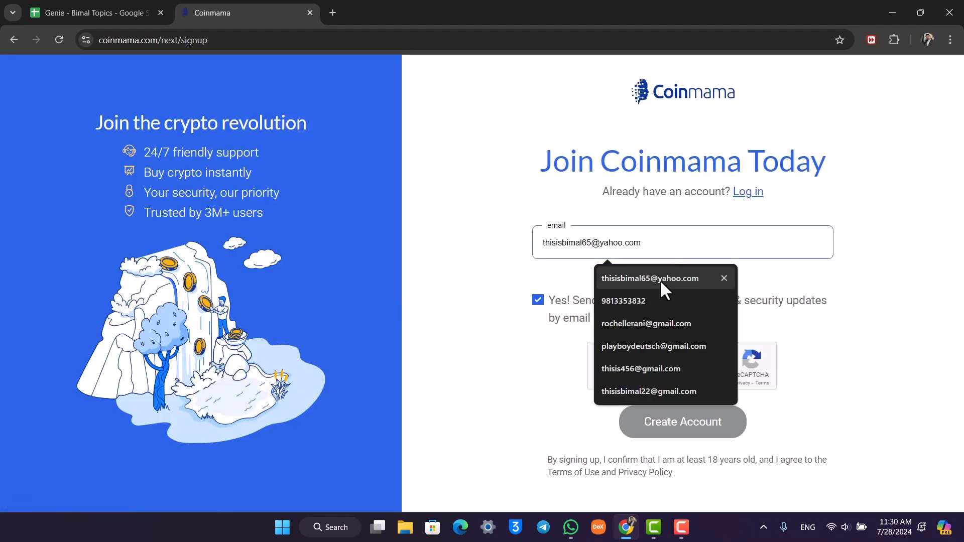
{"action": "left_click", "coordinate": [724, 278]}
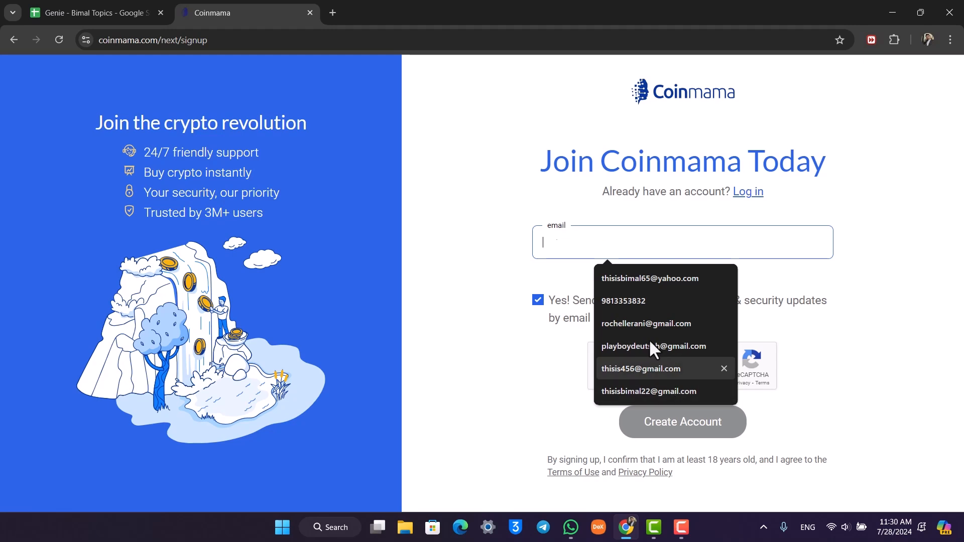
{"action": "type", "text": "thisisbimal"}
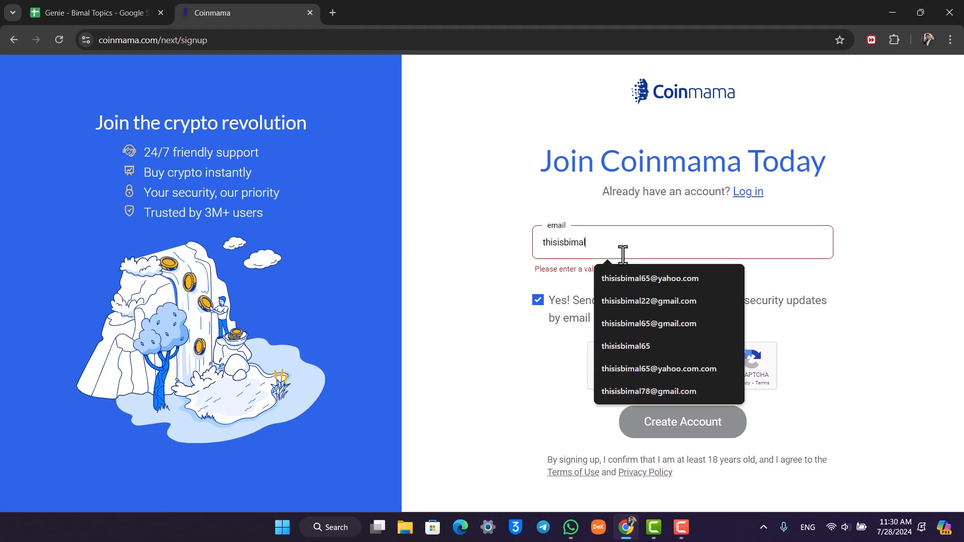
{"action": "left_click", "coordinate": [648, 324]}
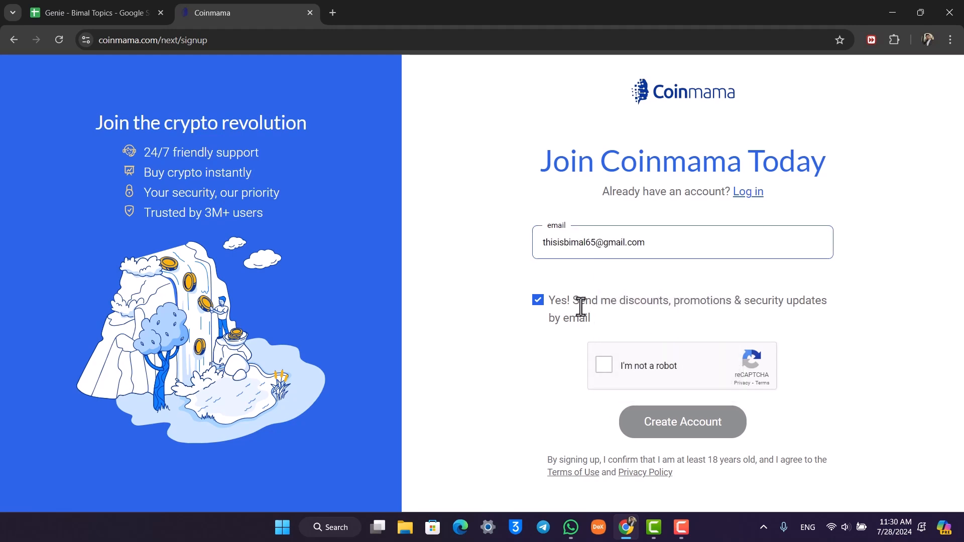
Decline promotional emails, pass the robot check and create the account
{"action": "left_click", "coordinate": [538, 301]}
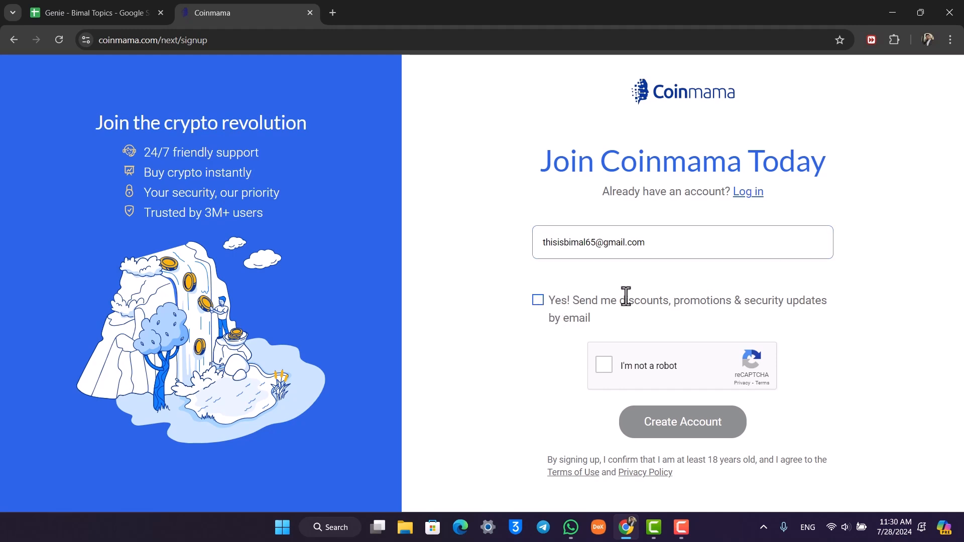
{"action": "left_click", "coordinate": [603, 365]}
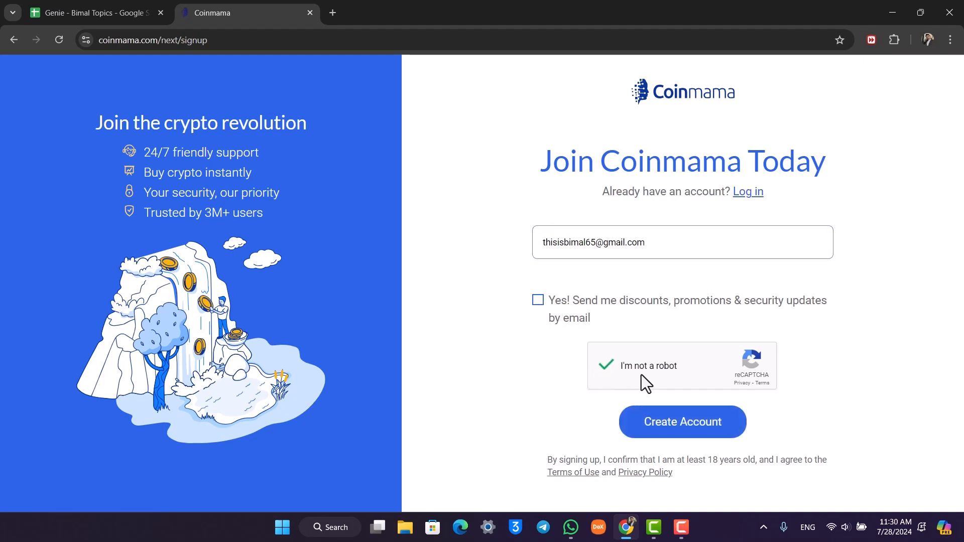
{"action": "left_click", "coordinate": [682, 422]}
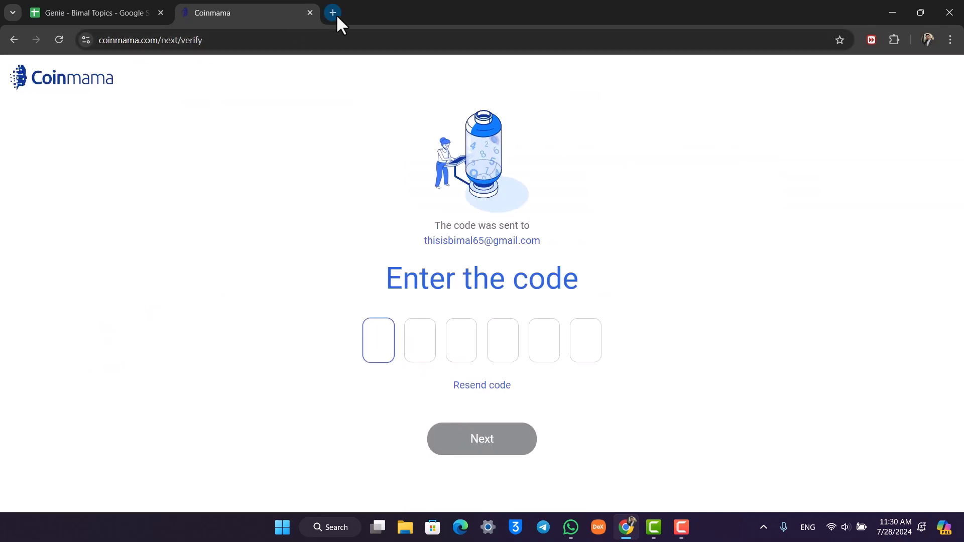
Find the Coinmama Login Password email in Gmail in a new tab
{"action": "left_click", "coordinate": [332, 12]}
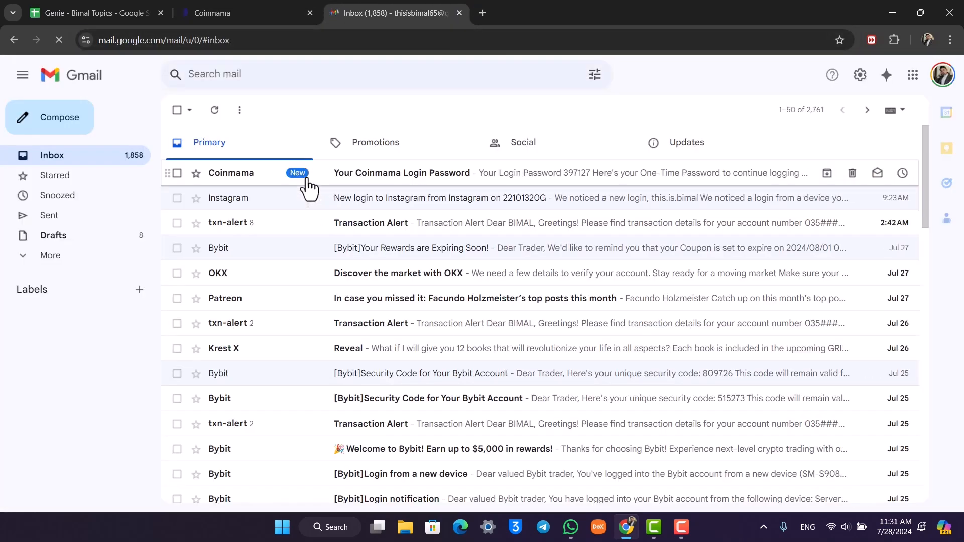
{"action": "left_click", "coordinate": [402, 173]}
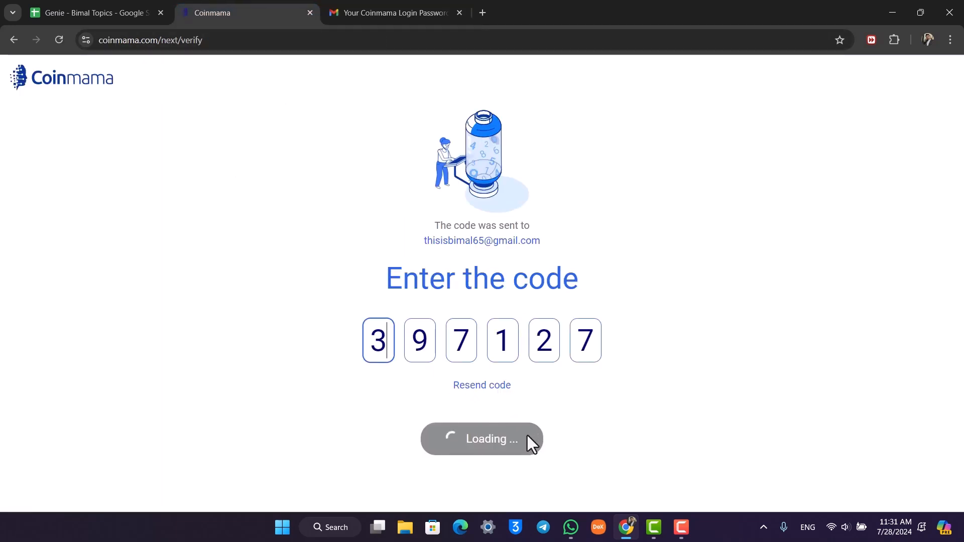
{"action": "mouse_move", "coordinate": [564, 426]}
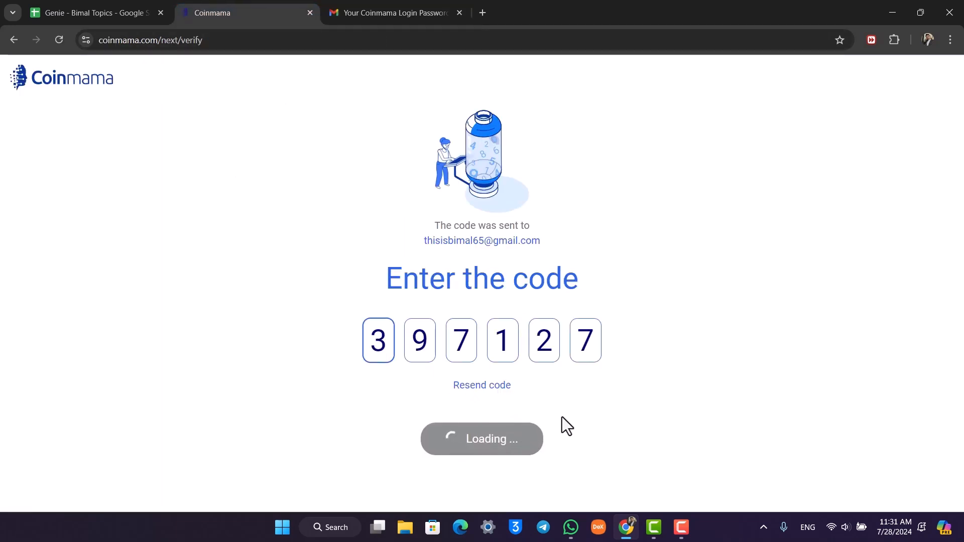
{"action": "mouse_move", "coordinate": [641, 394]}
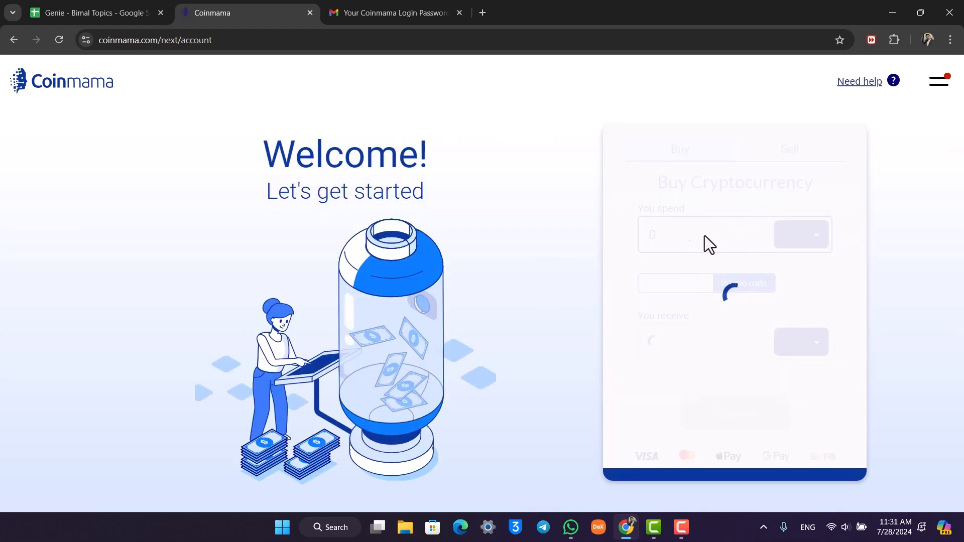
Request BTC for 500 USD and browse the payment method list
{"action": "type", "text": "500"}
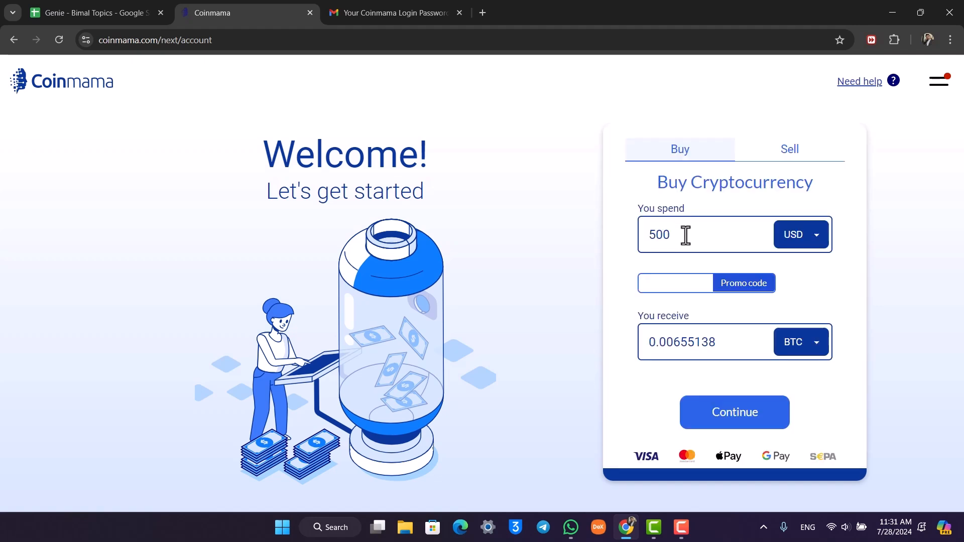
{"action": "mouse_move", "coordinate": [734, 418]}
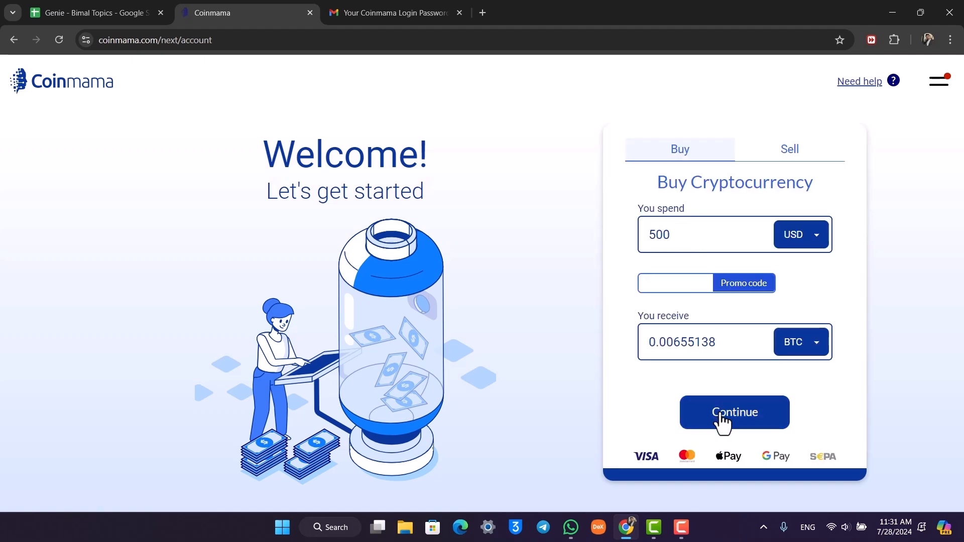
{"action": "left_click", "coordinate": [733, 412]}
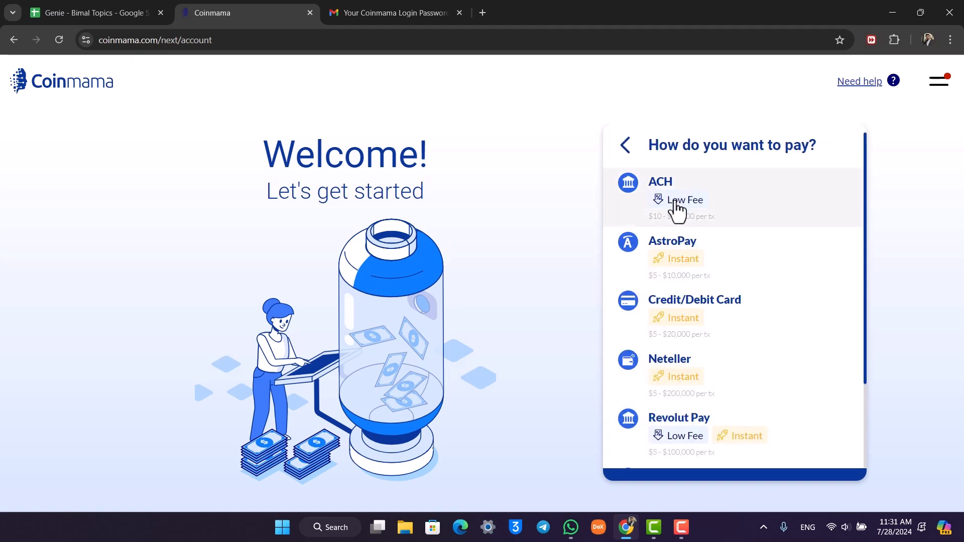
{"action": "scroll", "scroll_direction": "down", "scroll_amount": 3}
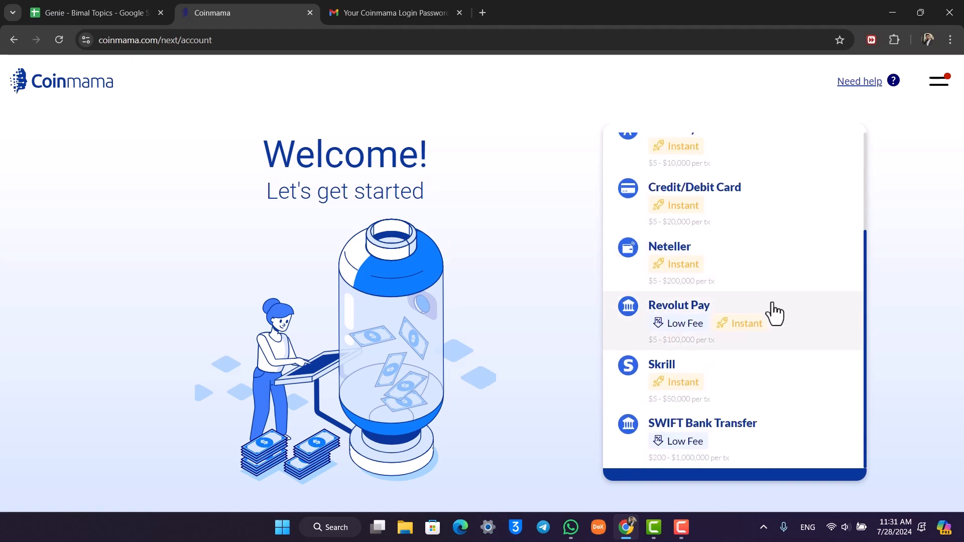